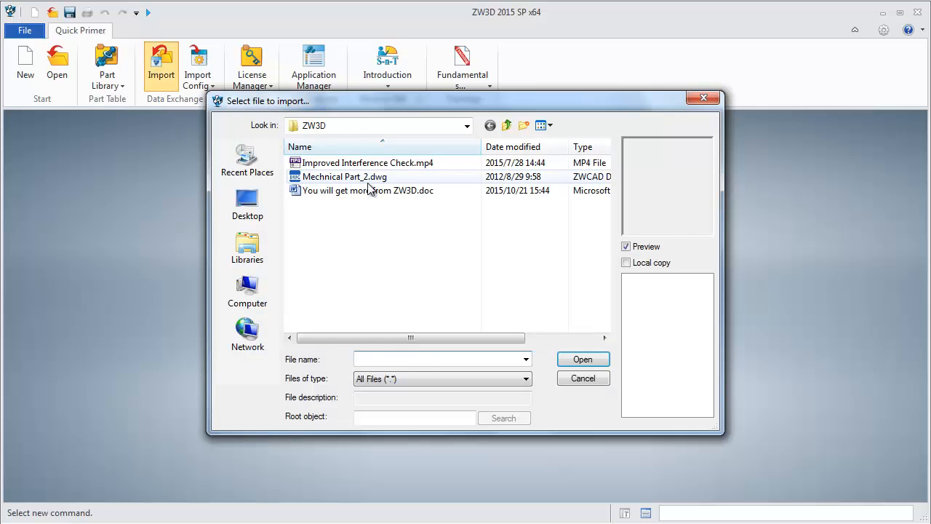
# Step: Import Mechnical Part_2.dwg pulley drawing as a new part
pyautogui.doubleClick(343, 178)
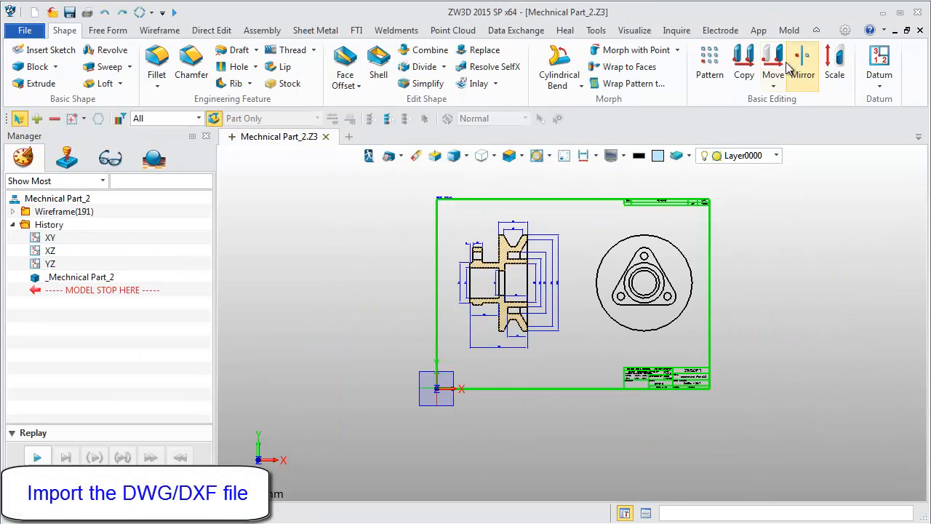
# Step: Move the section view and then the circular end view to new positions in the drawing
pyautogui.click(772, 61)
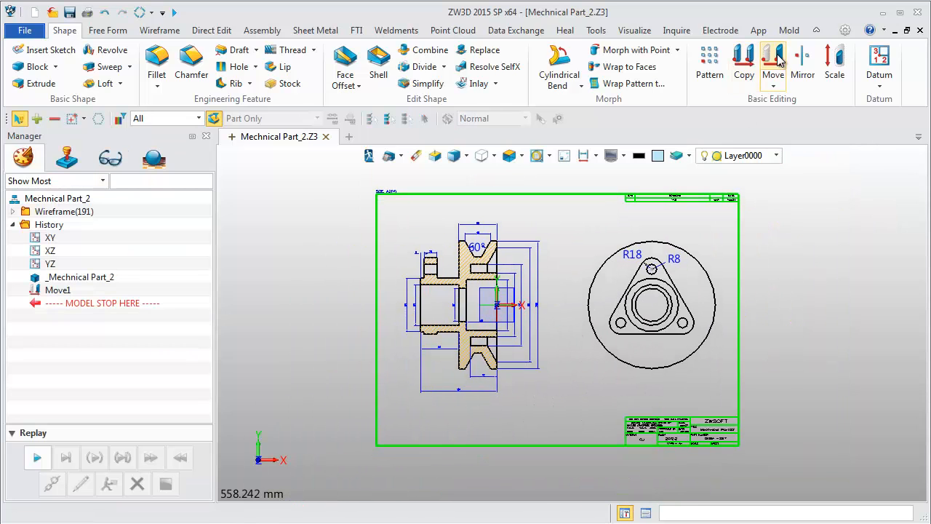
pyautogui.click(772, 61)
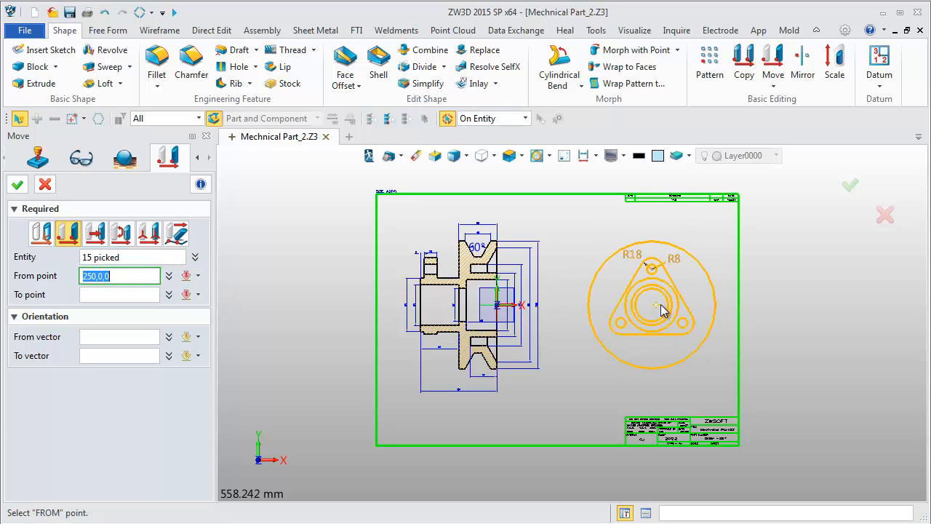
pyautogui.click(651, 304)
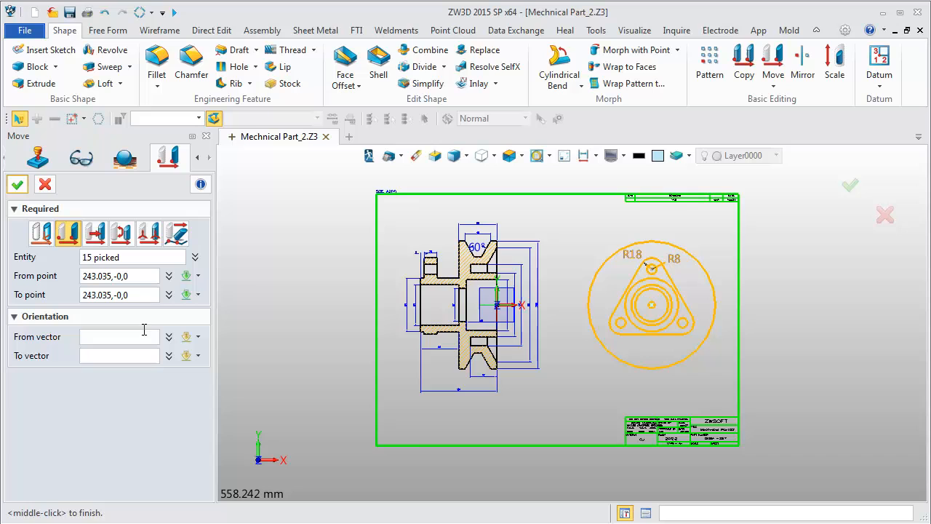
pyautogui.click(168, 355)
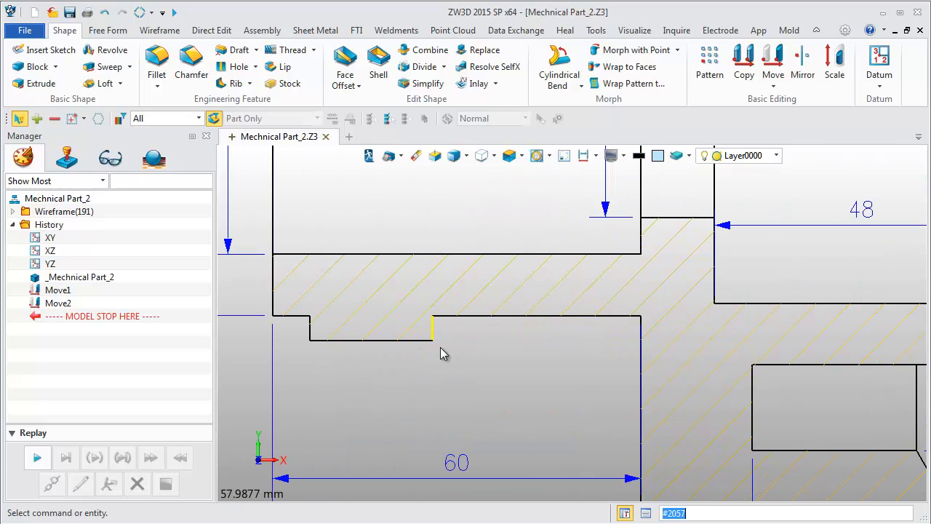
# Step: Erase the short unwanted edge in the section view so the profile can be closed
pyautogui.click(416, 156)
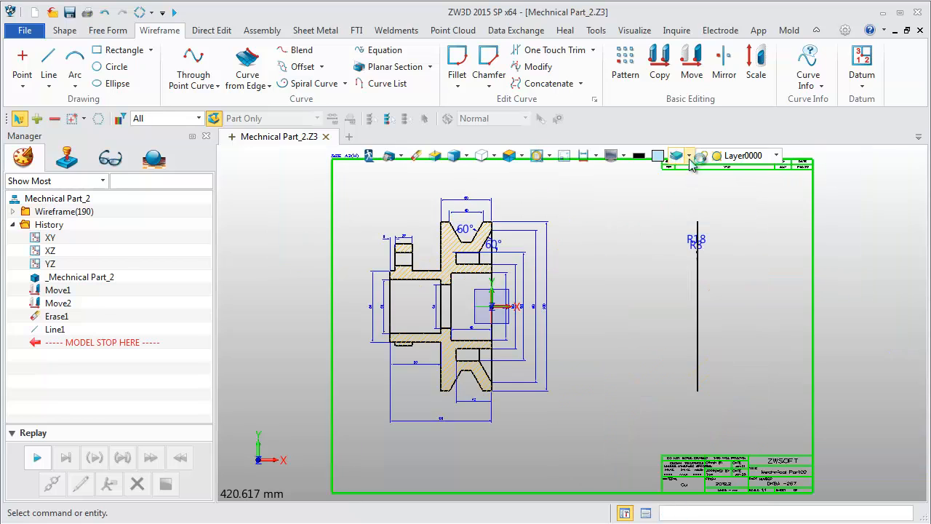
# Step: Rename Layer0000 to '2D data' and add a new '3D model' layer made current
pyautogui.click(690, 156)
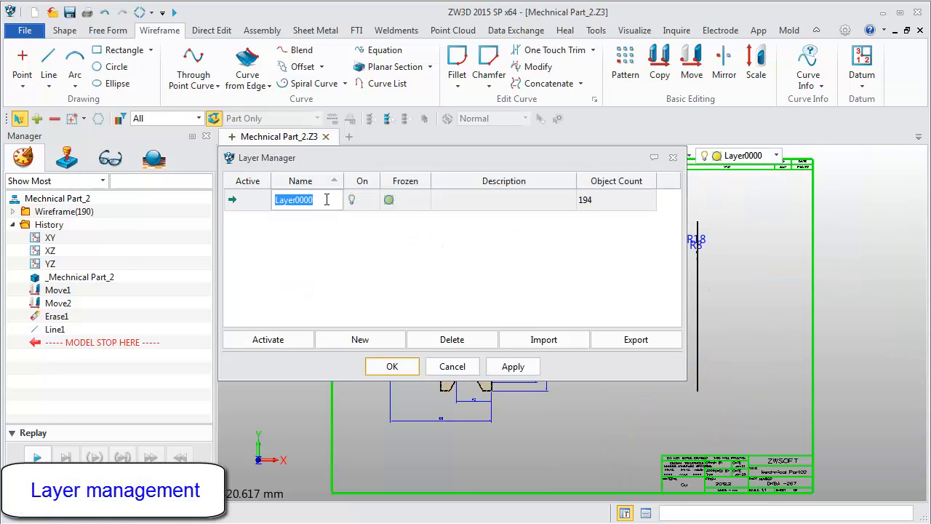
pyautogui.write('2D data')
pyautogui.write('3D model')
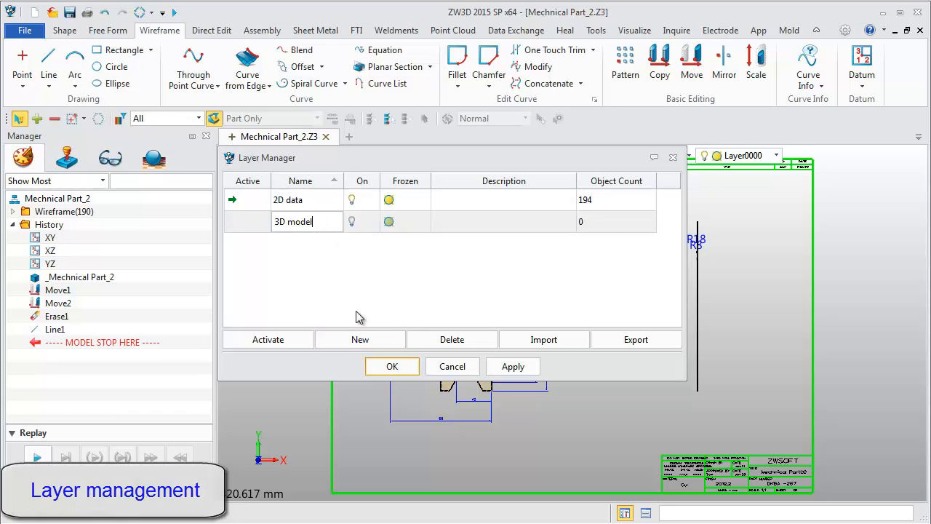
pyautogui.click(391, 367)
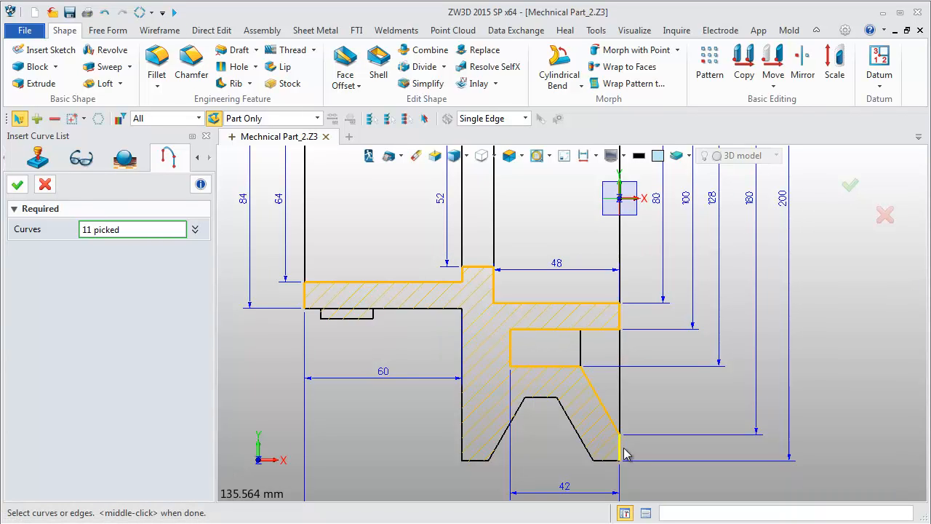
# Step: Revolve the 11-curve half-section profile 360° about the X axis into the pulley body
pyautogui.click(462, 443)
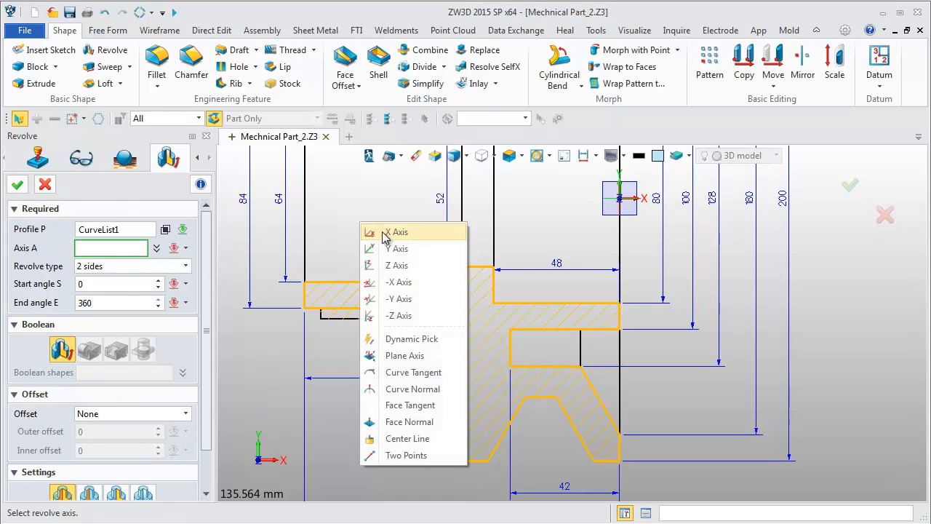
pyautogui.click(396, 231)
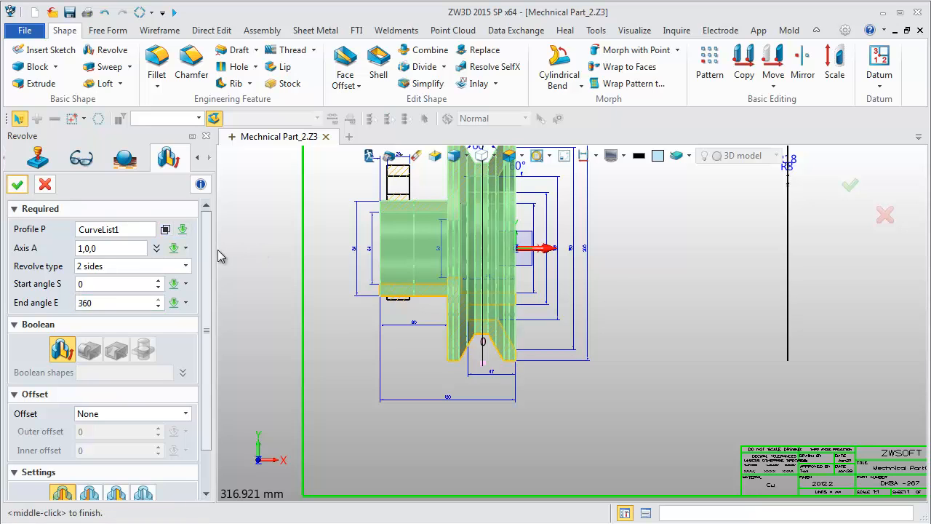
pyautogui.click(17, 183)
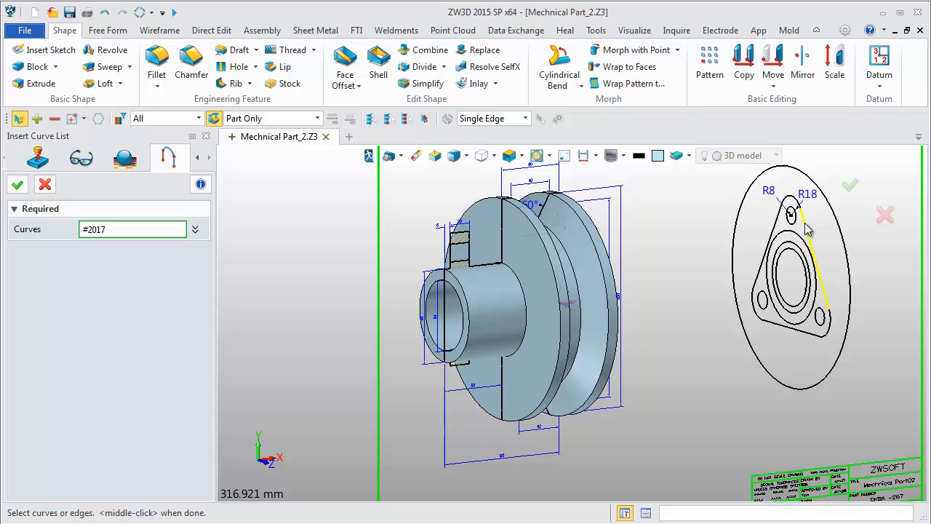
# Step: Extrude the triangular three-hole flange outline with Boolean Add and profile cap onto the hub
pyautogui.click(800, 226)
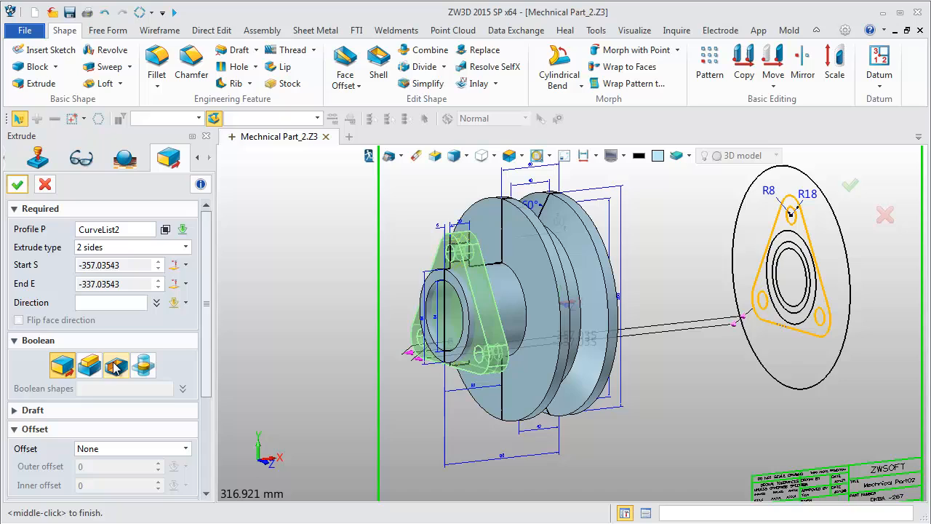
pyautogui.scroll(-3)
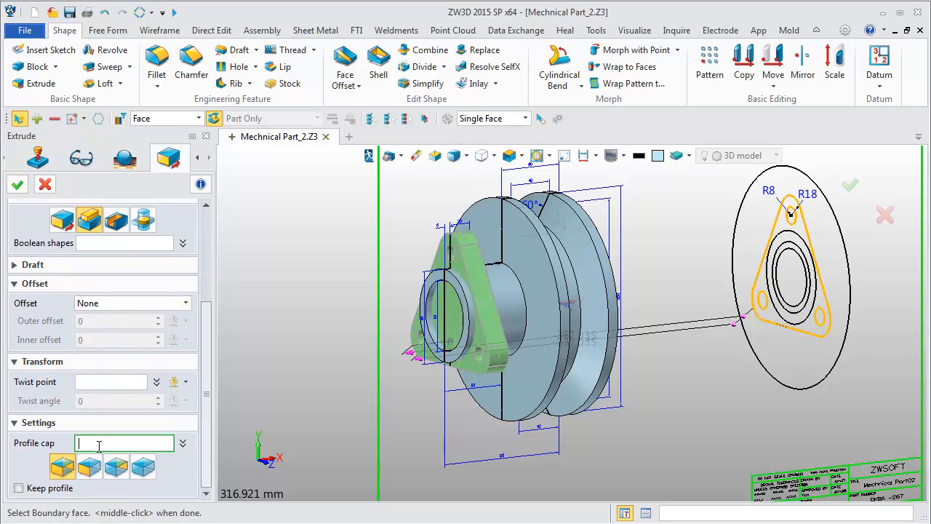
pyautogui.click(487, 305)
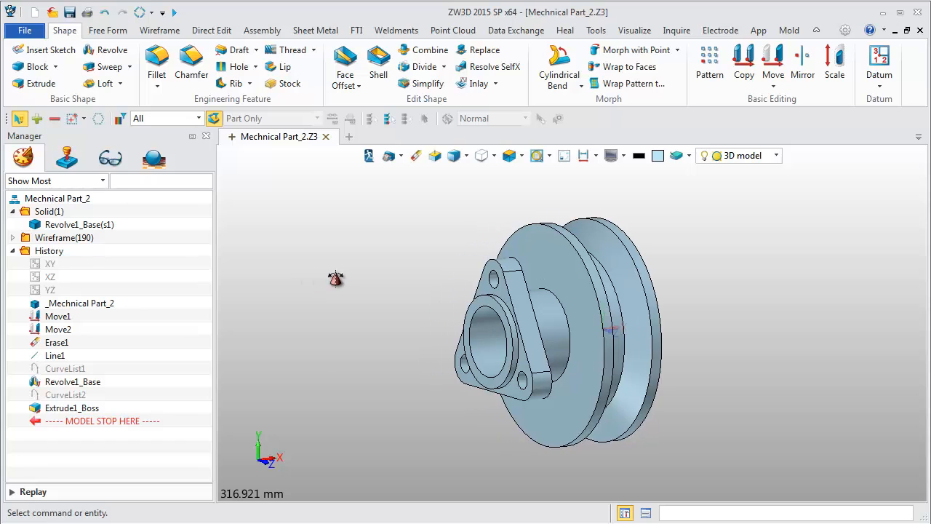
# Step: Save the pulley as Mechnical Part_3D.dwg via Save As with DWG File type
pyautogui.click(23, 29)
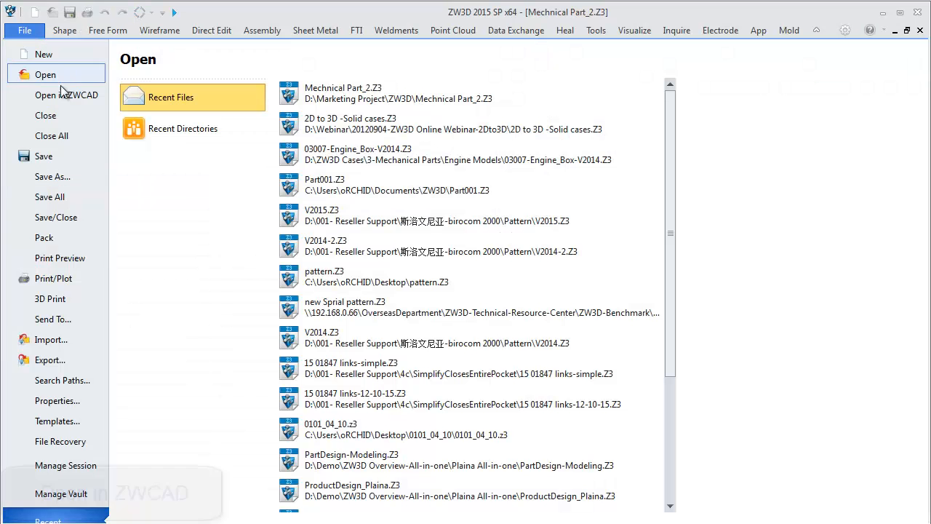
pyautogui.click(52, 176)
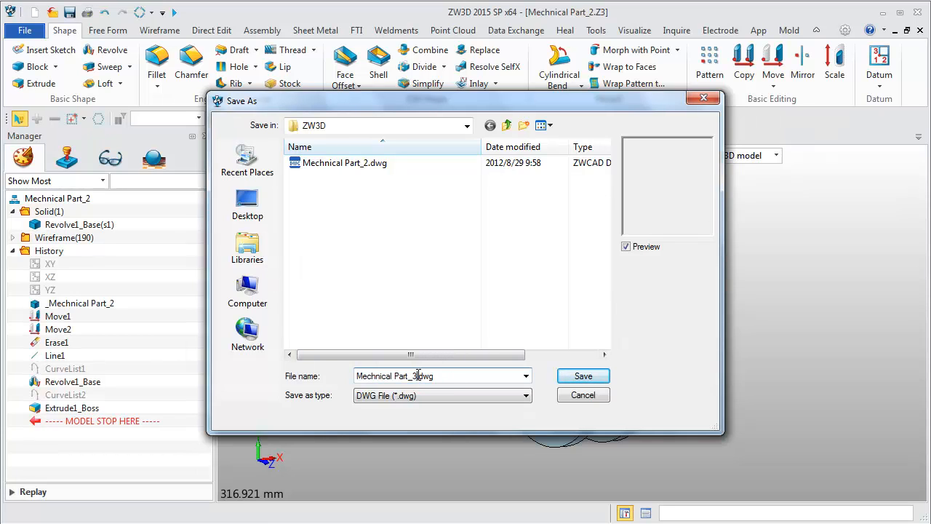
pyautogui.click(582, 375)
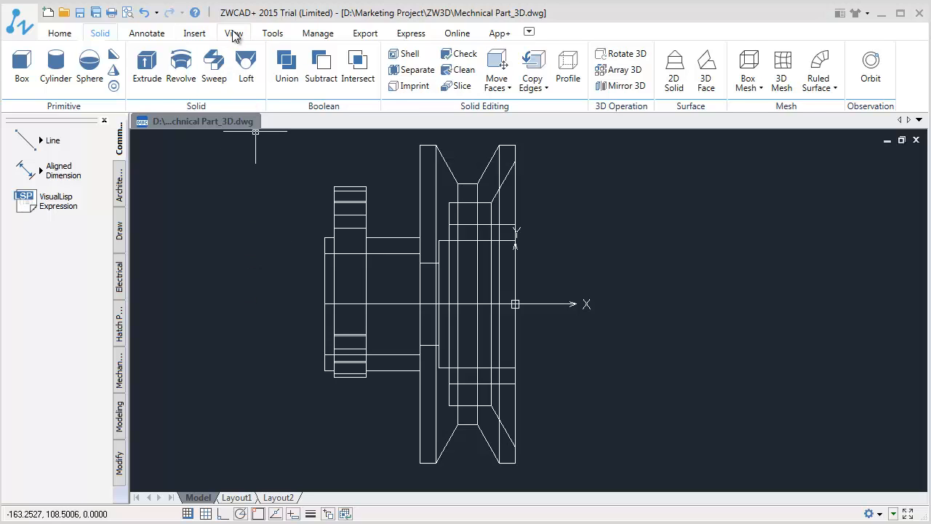
# Step: Show the pulley from the Southwest isometric view with Gouraud visual style
pyautogui.click(233, 32)
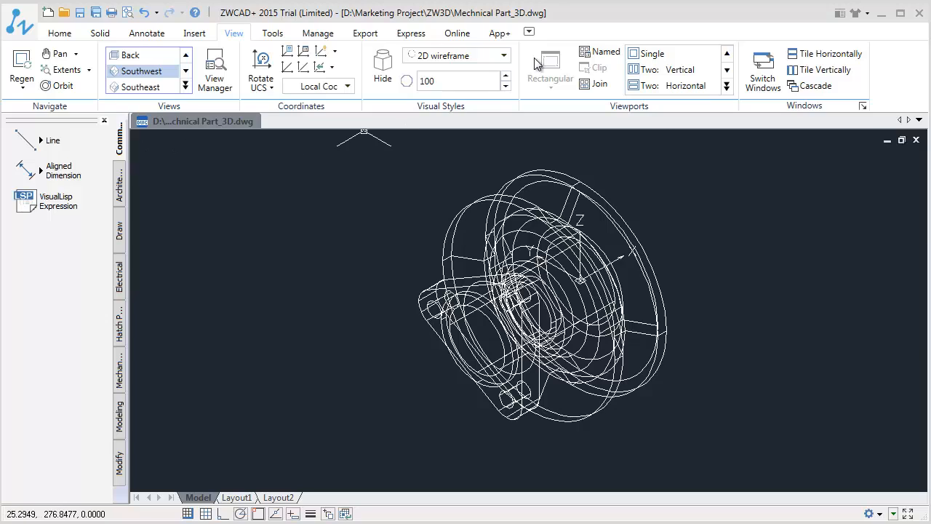
pyautogui.click(503, 55)
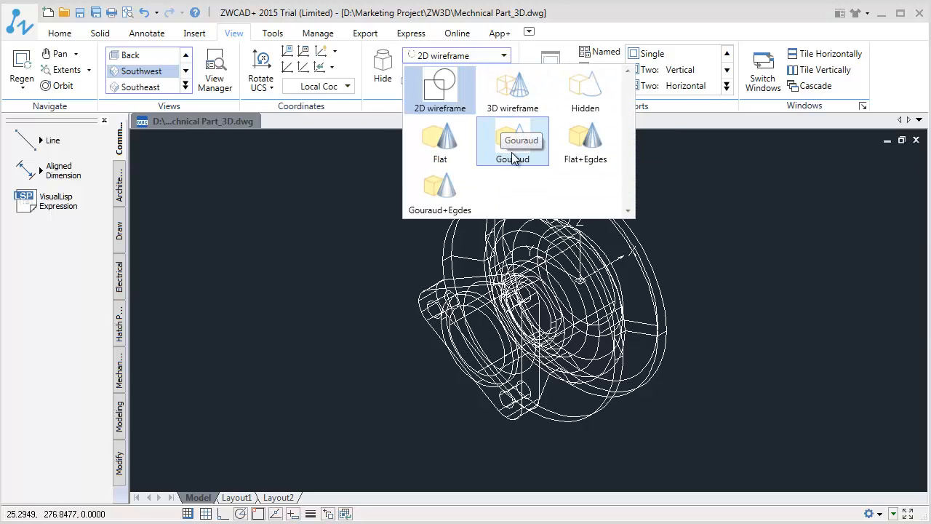
pyautogui.click(512, 140)
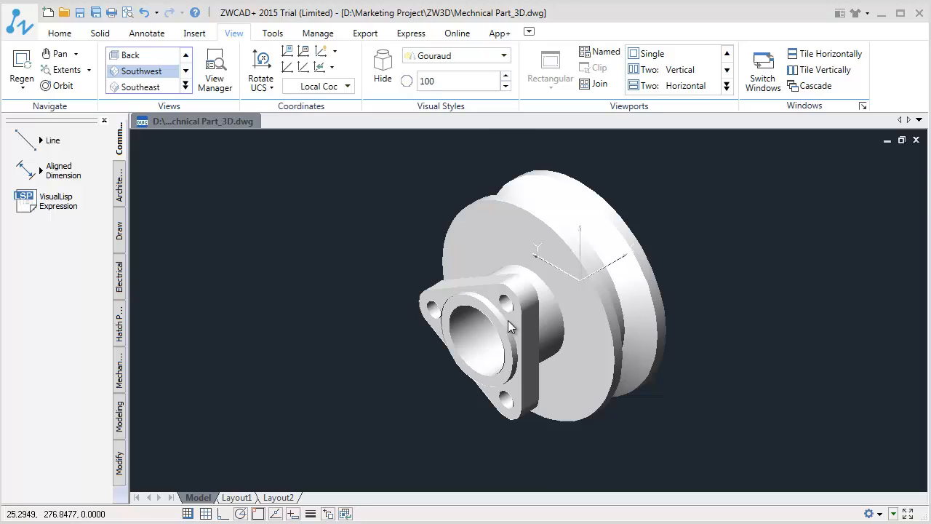